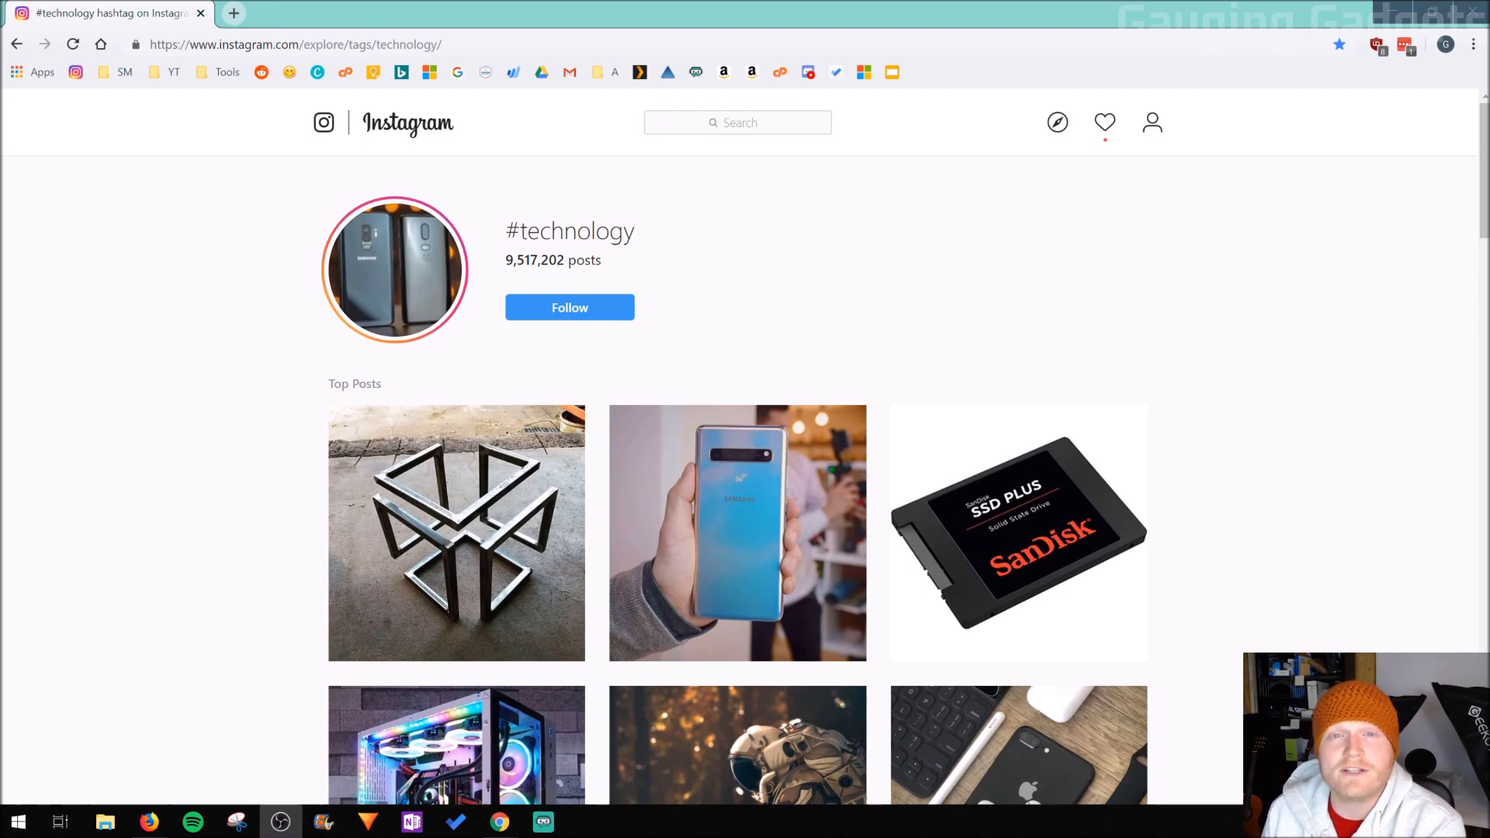
mouse_move(1147, 247)
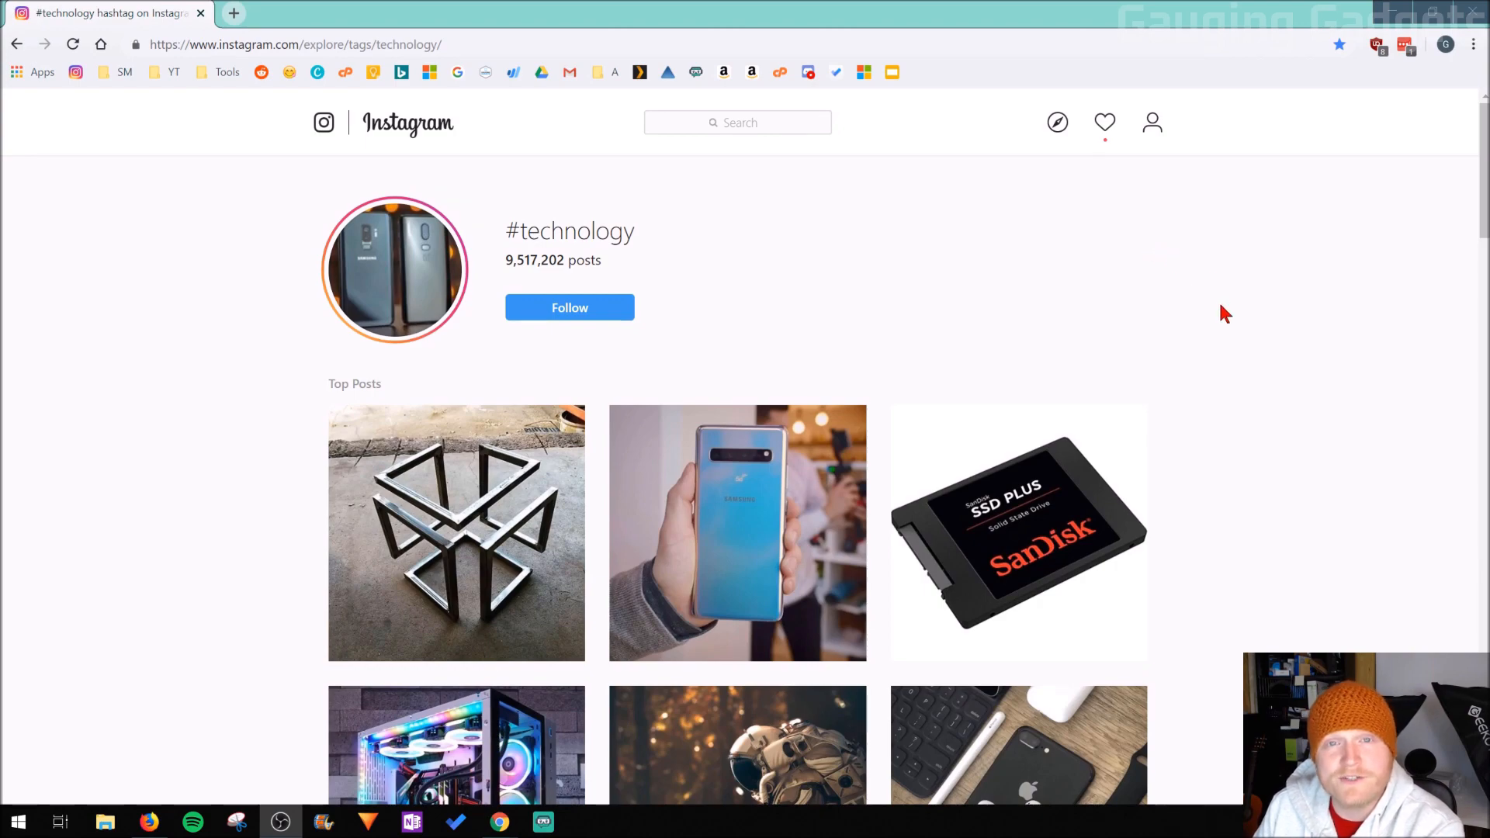
- Scroll the #technology hashtag page down to the yellow vehicle video post
scroll(down, 3)
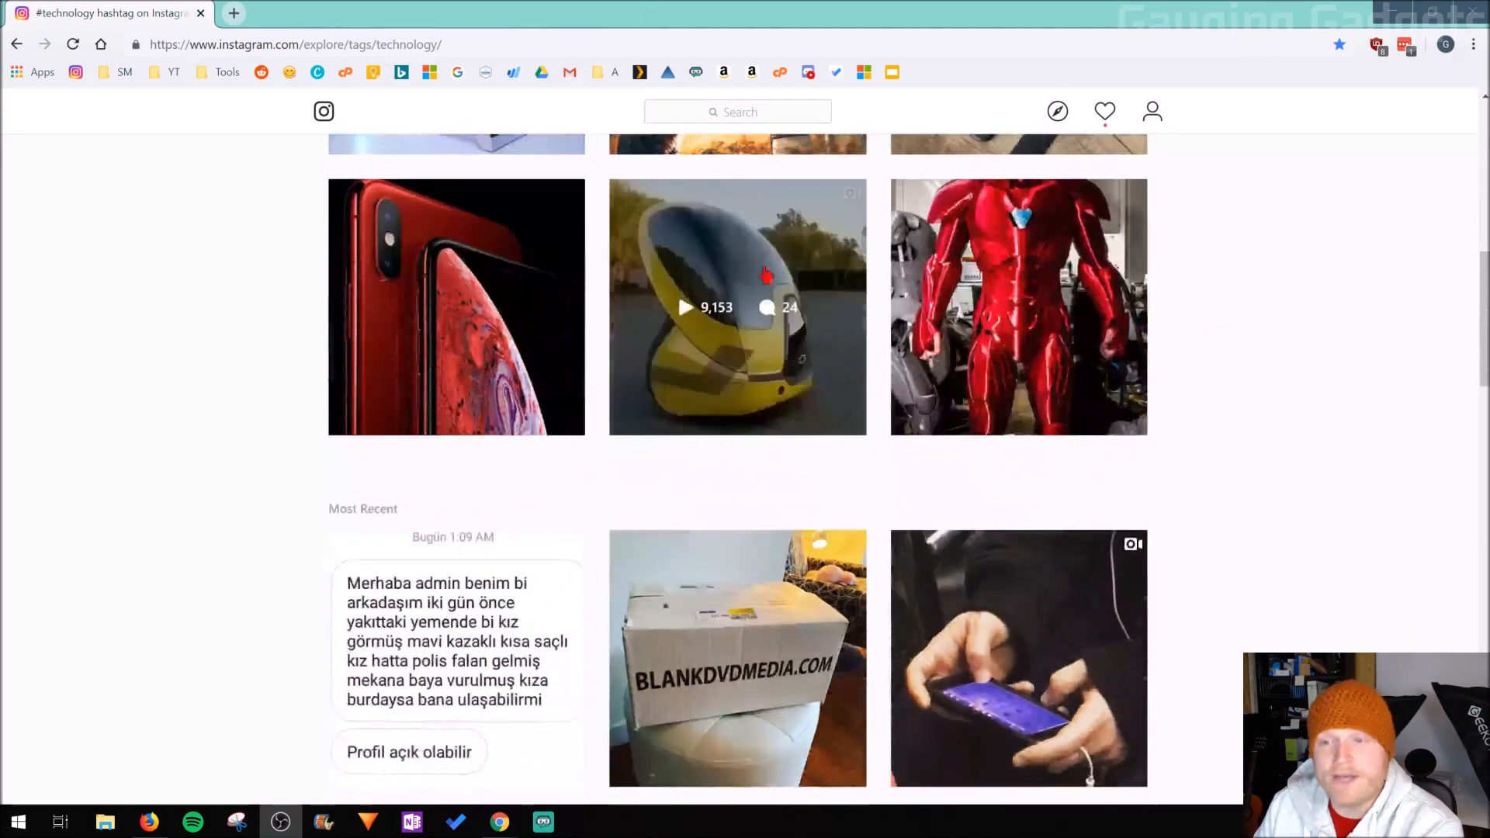
- Open the viraltechvideos yellow vehicle video post and bring up Chrome's main menu
click(738, 308)
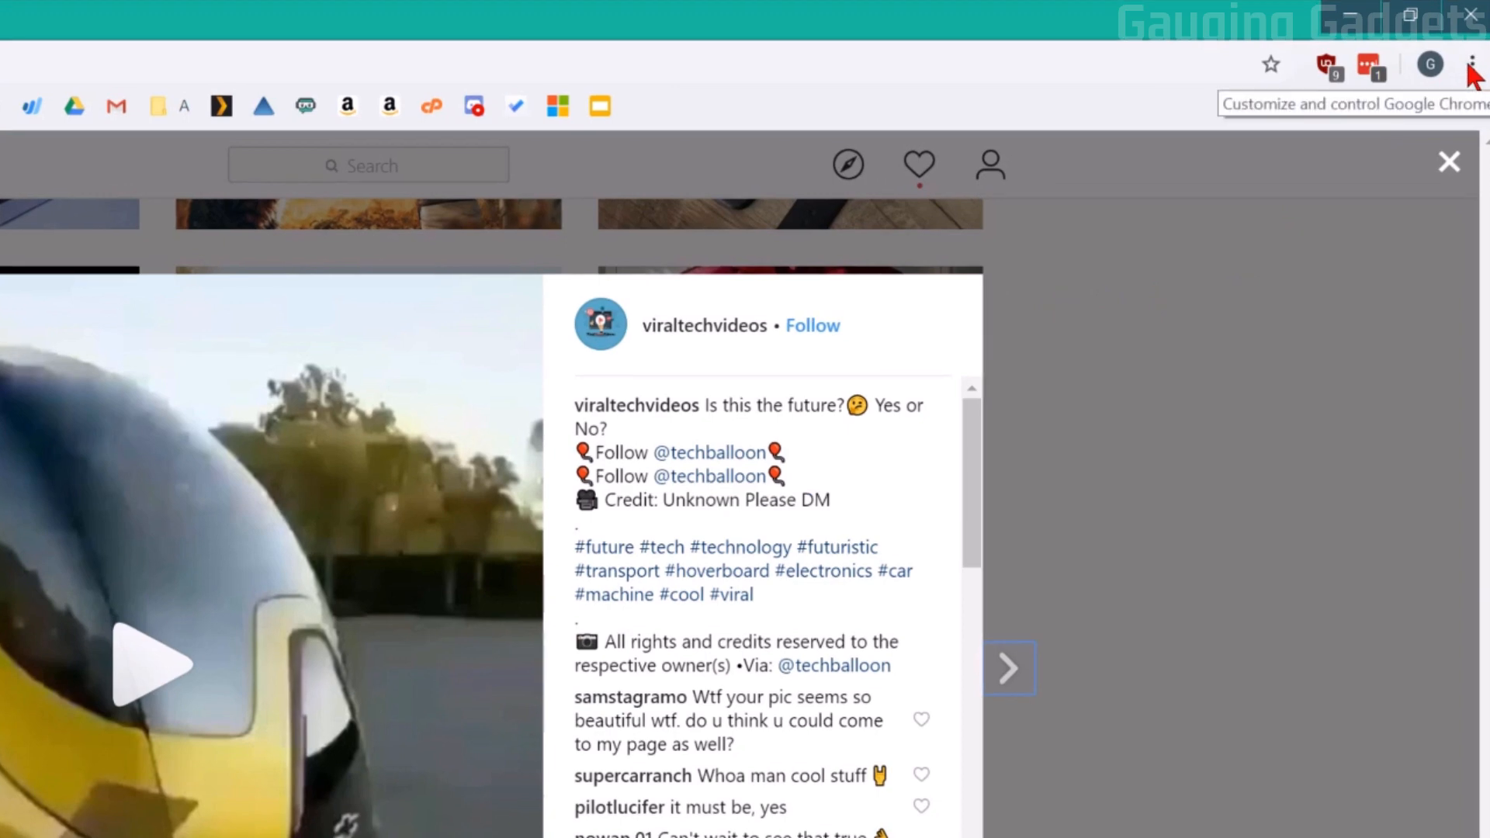
click(1473, 63)
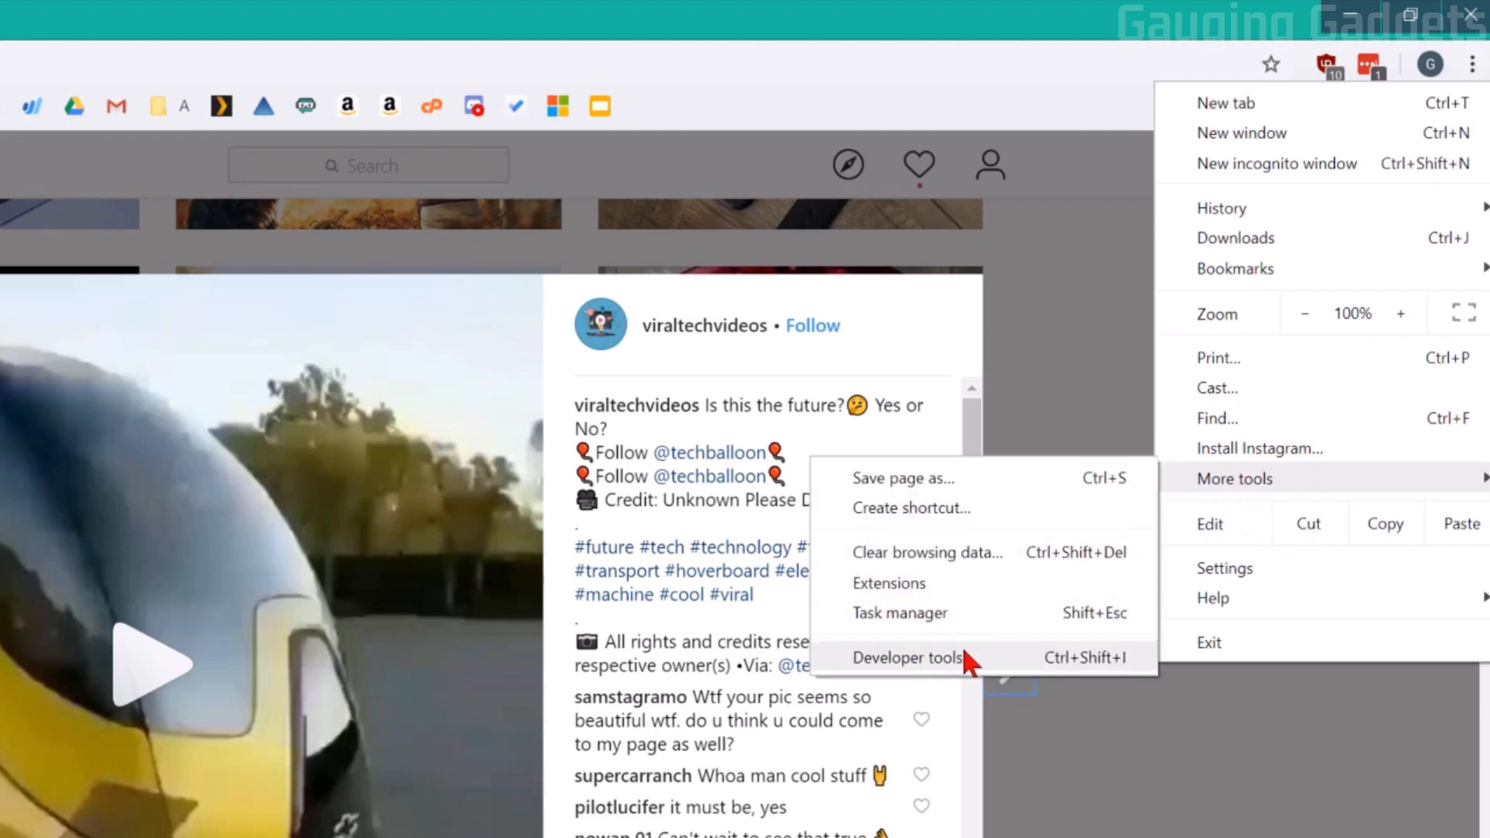
- From DevTools Network > Media, open the MP4 request in a new tab and bring up the video's options
click(908, 657)
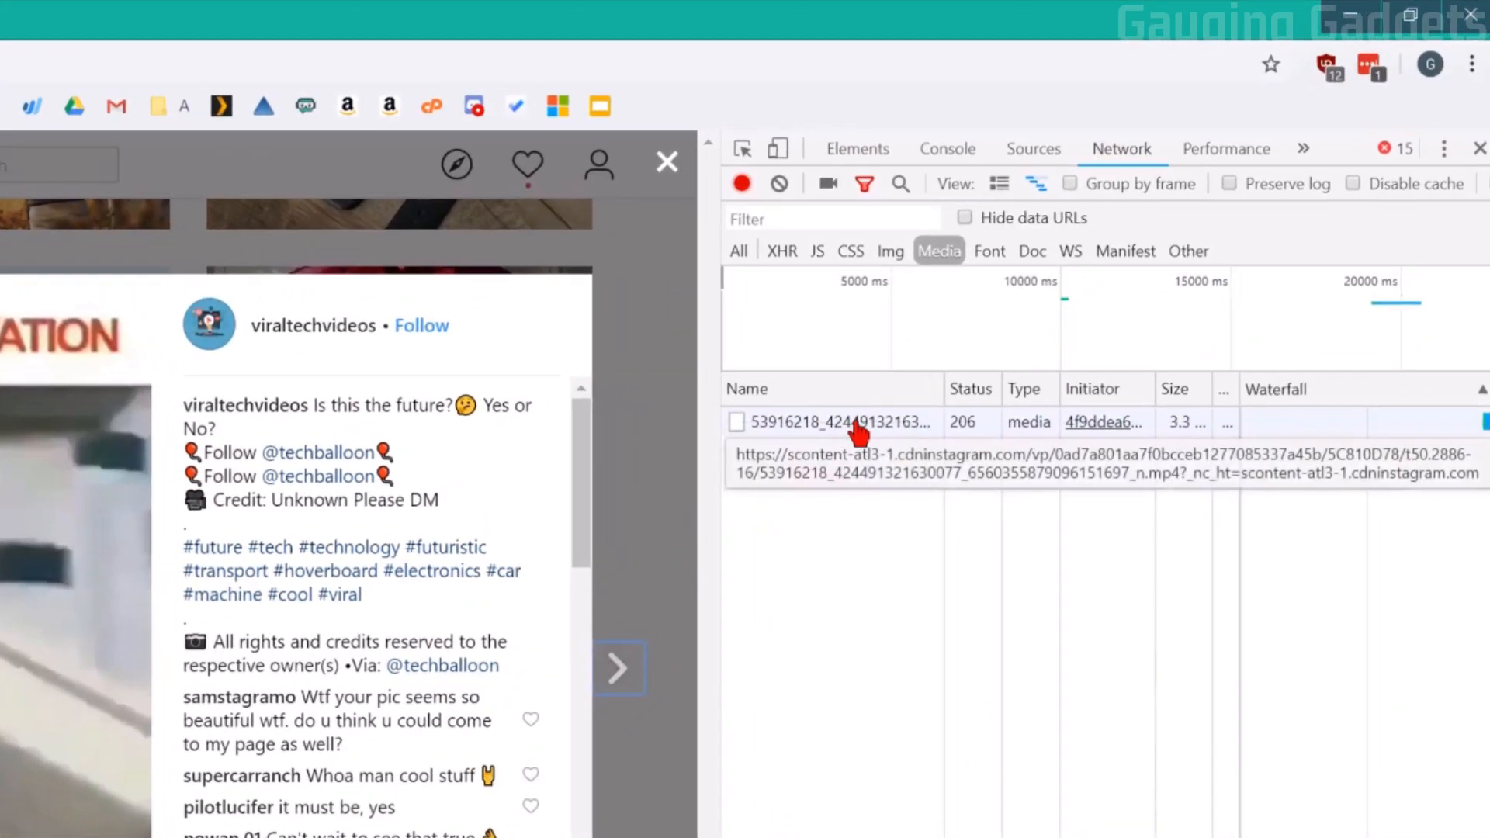
right_click(855, 422)
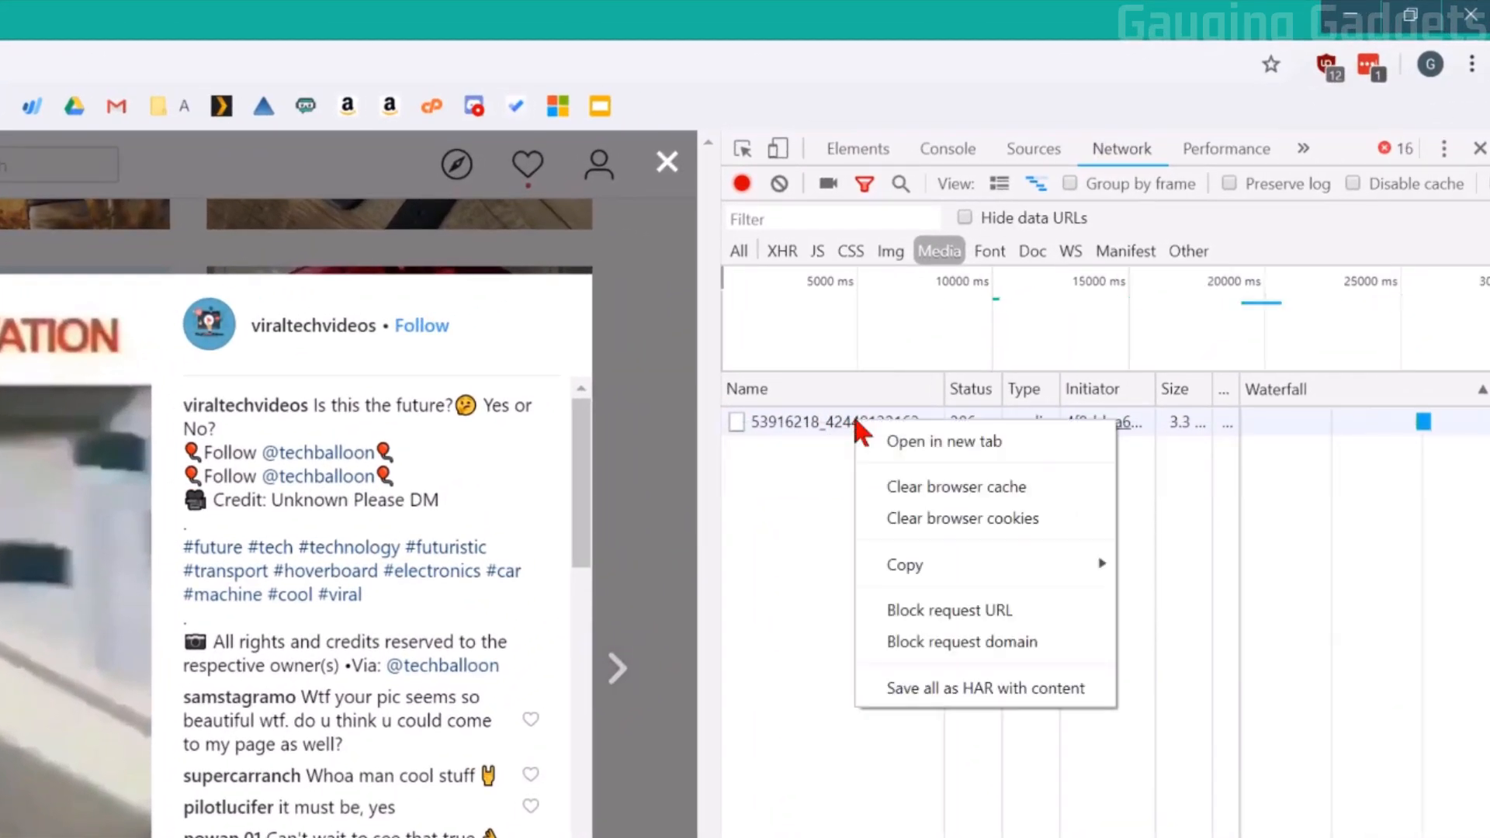
click(944, 441)
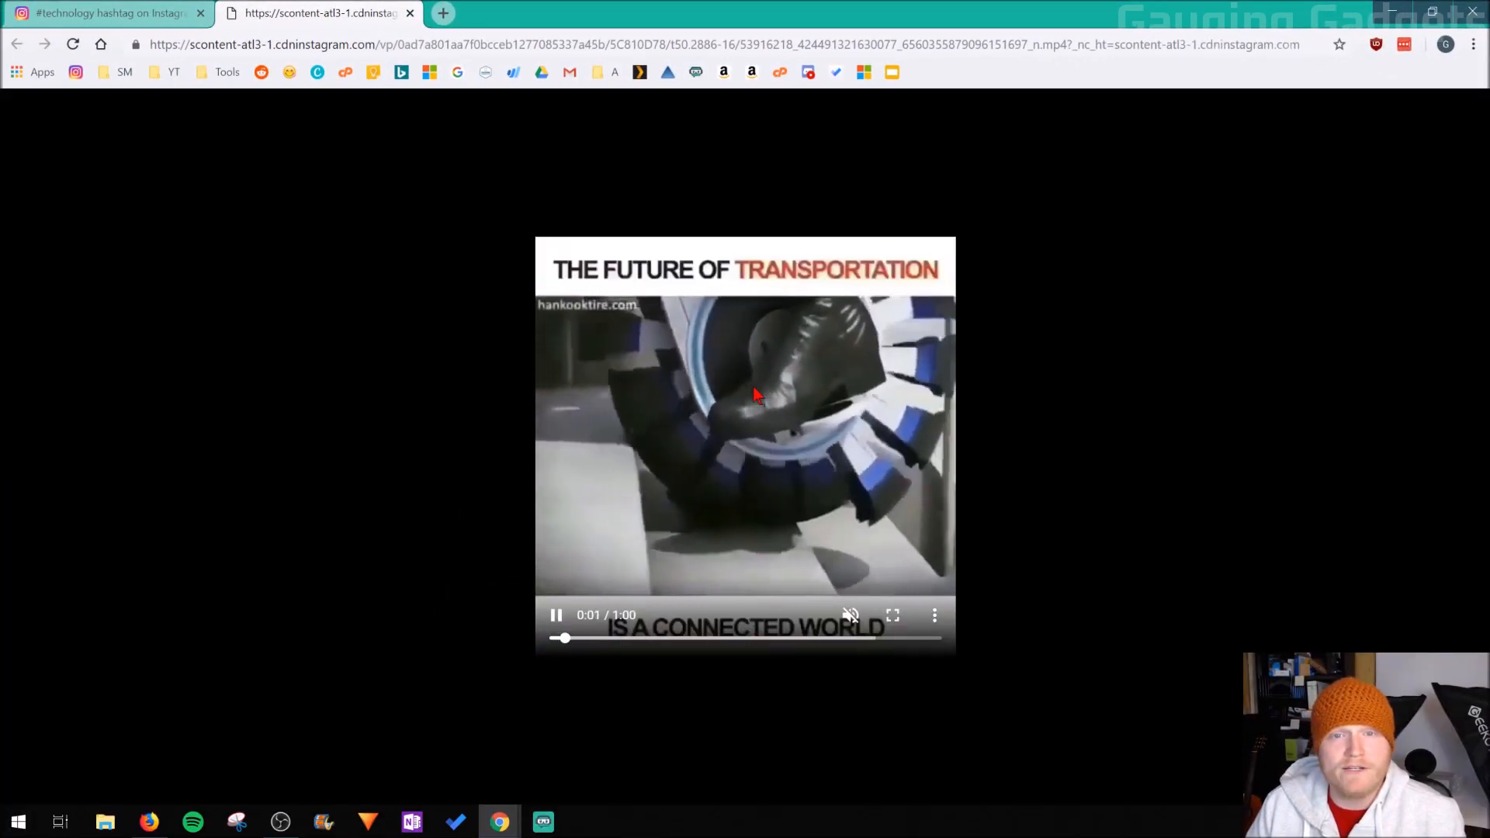
right_click(755, 394)
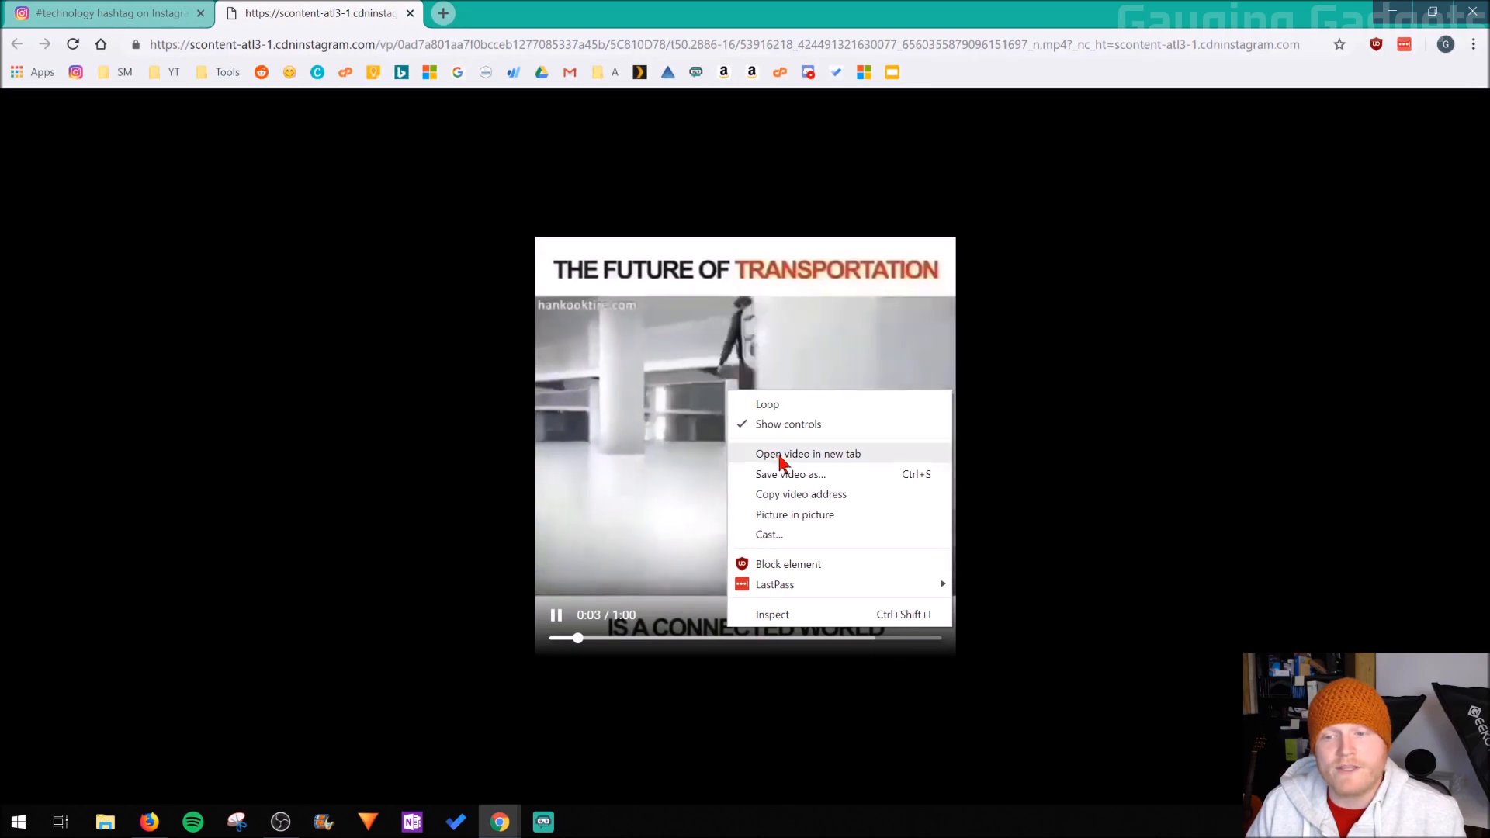
- Save the video as an MP4 file named 'test' in the Instagram tutorials folder
click(791, 474)
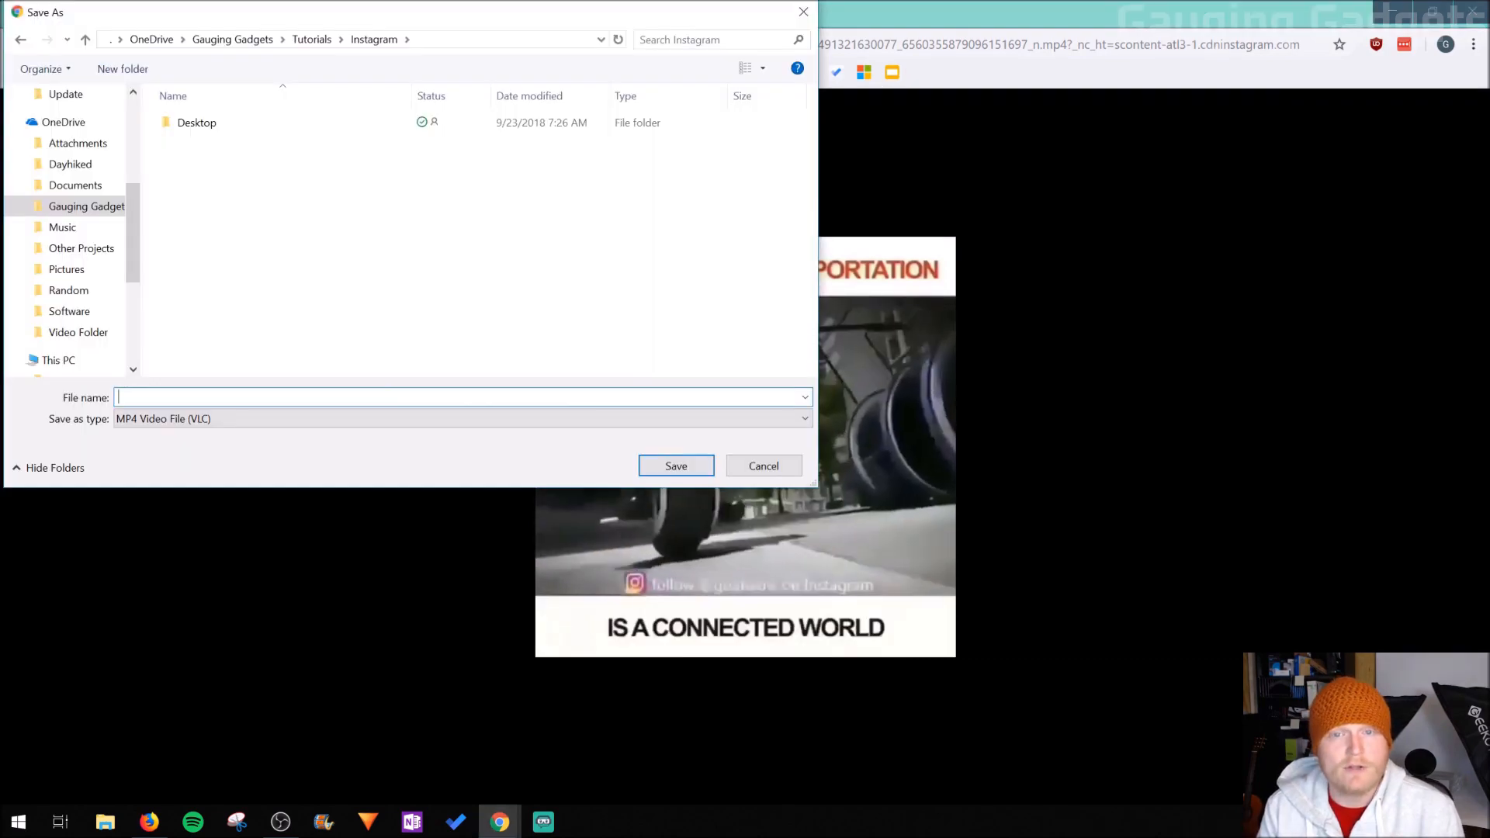
text(test)
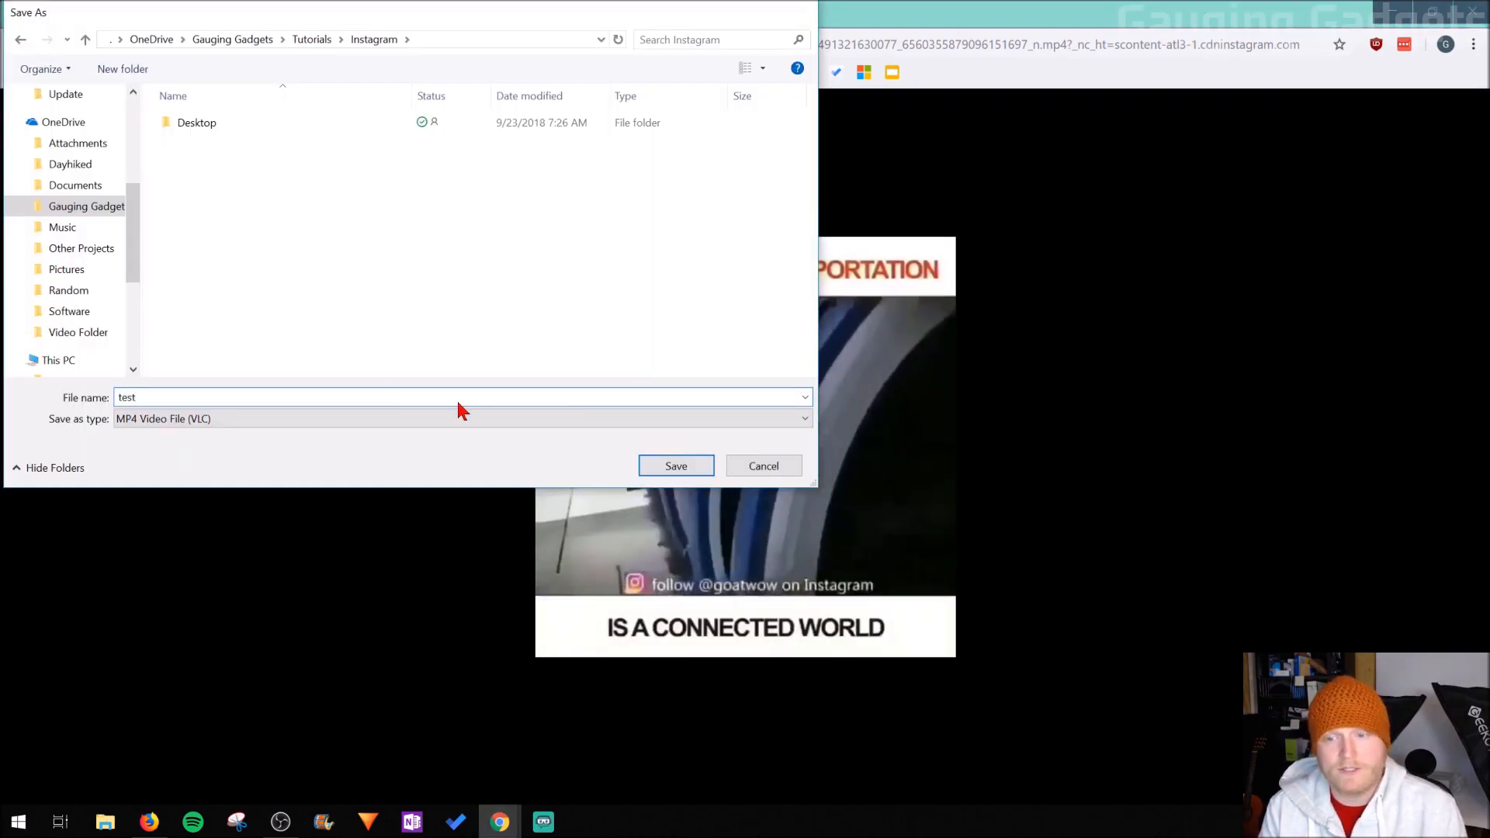
click(676, 465)
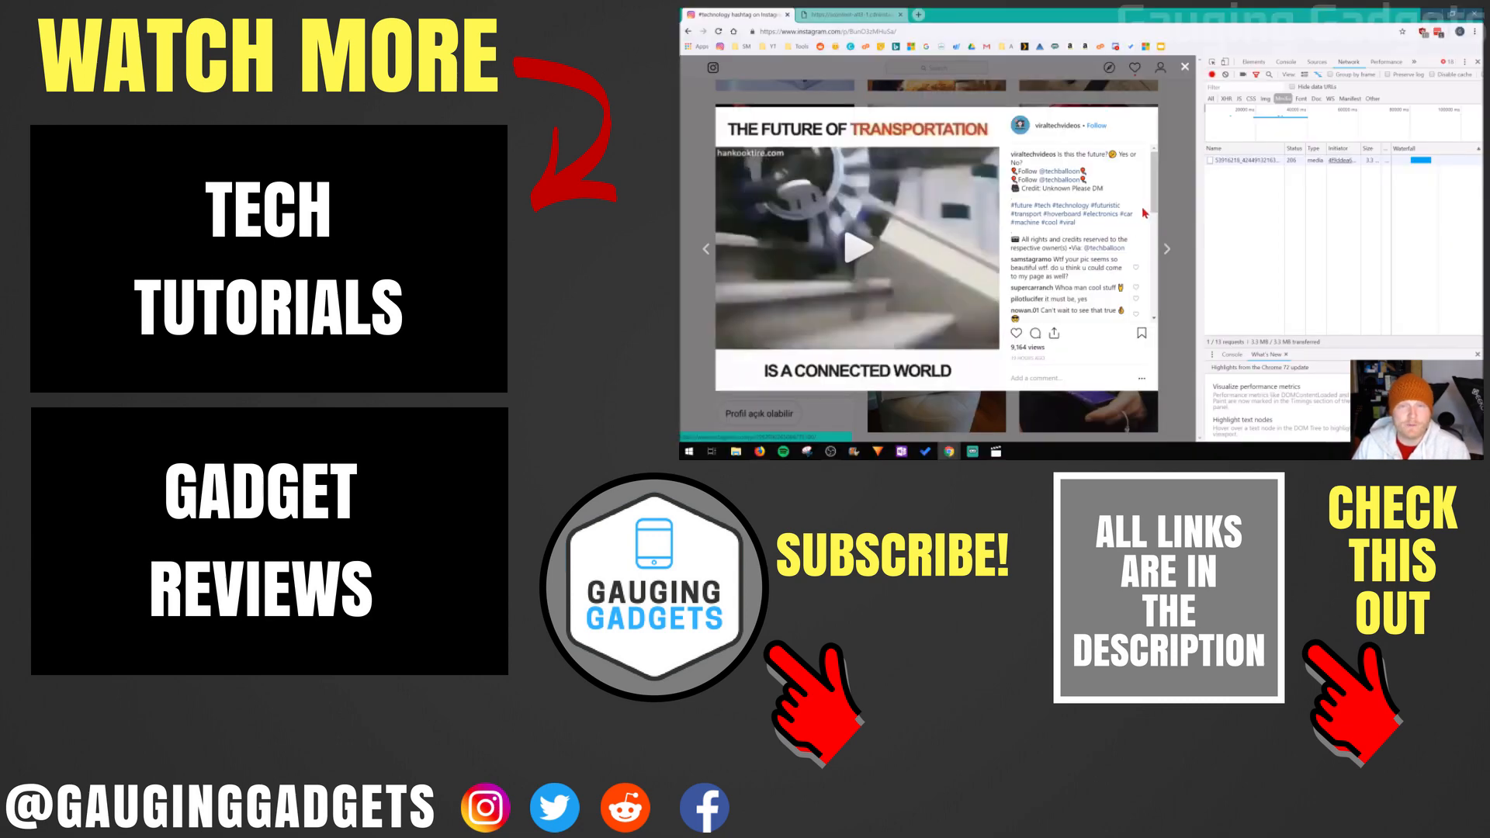
mouse_move(1132, 206)
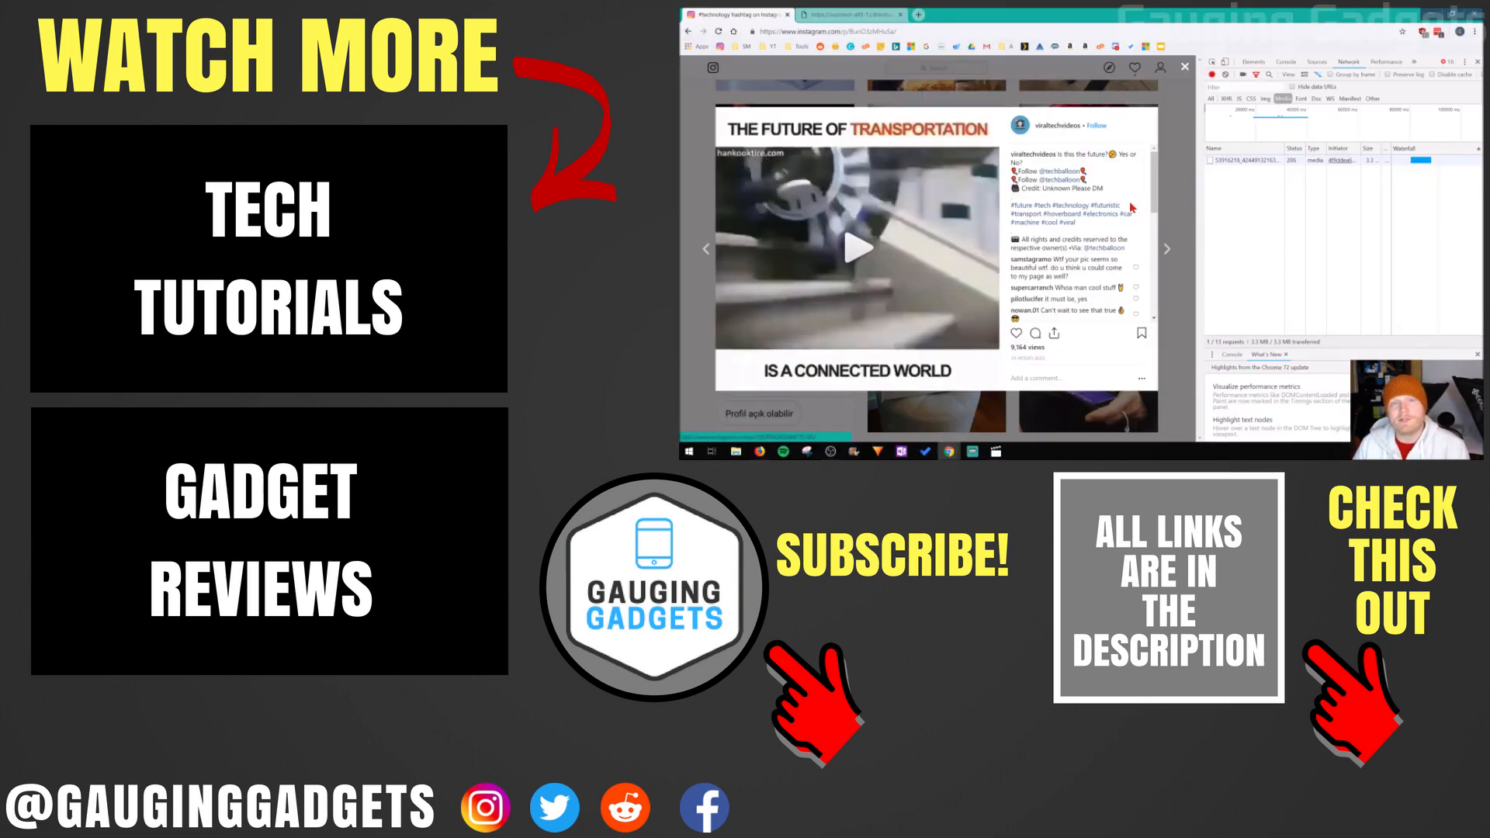